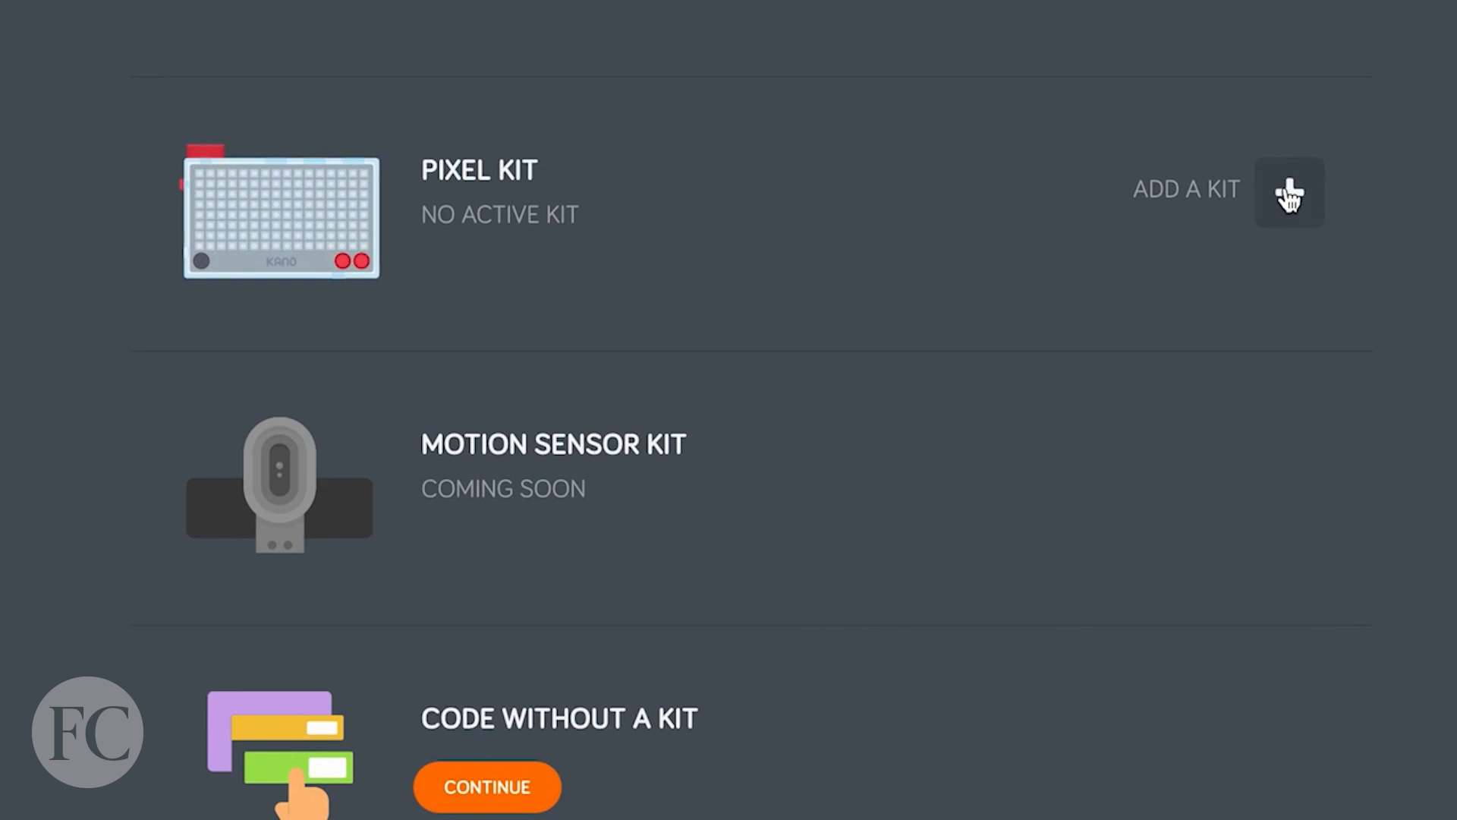
- Add the Pixel Kit and confirm the cable is plugged in to reach the connected screen
left_click(1289, 193)
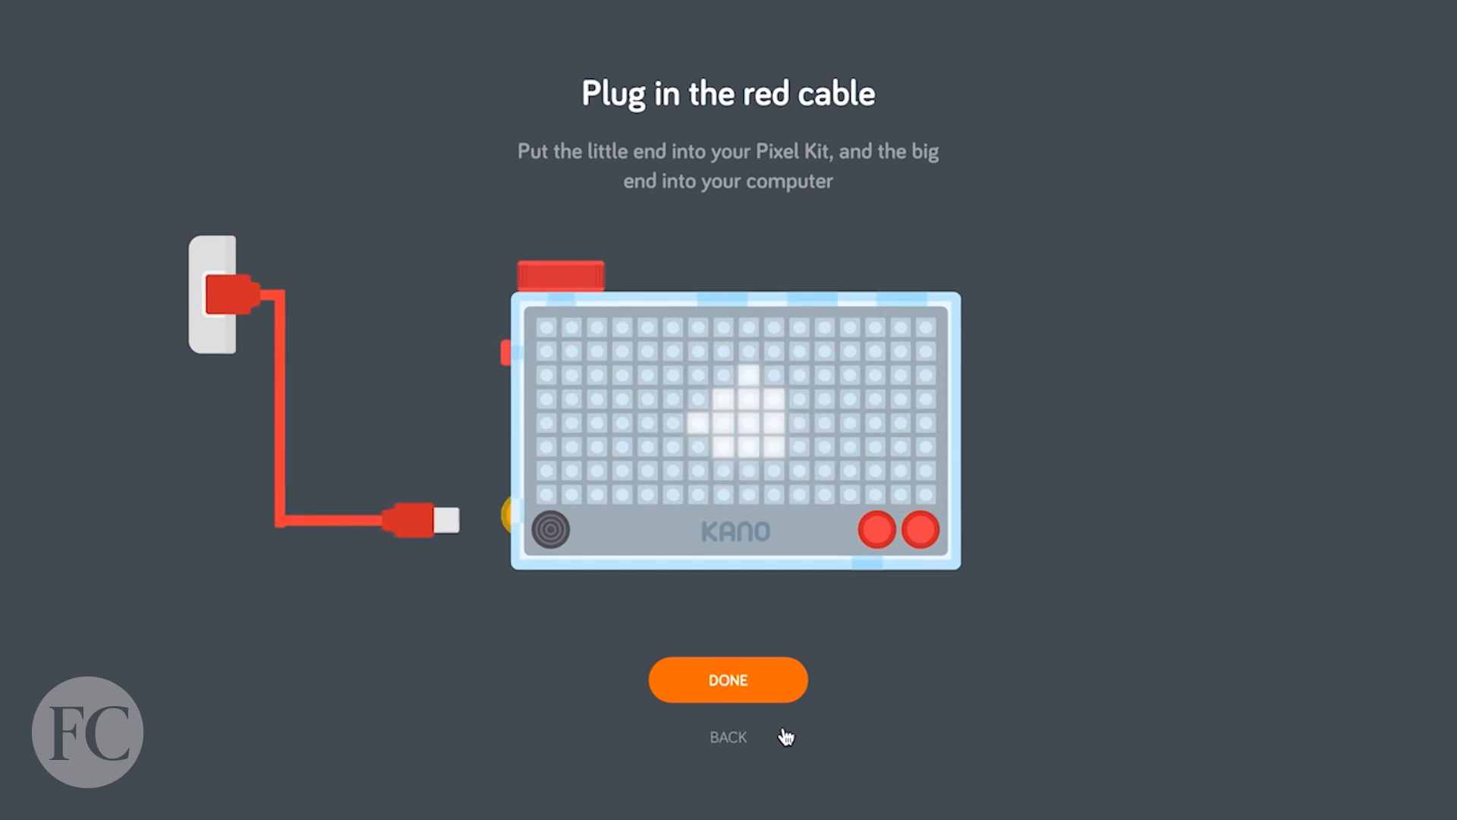
left_click(727, 680)
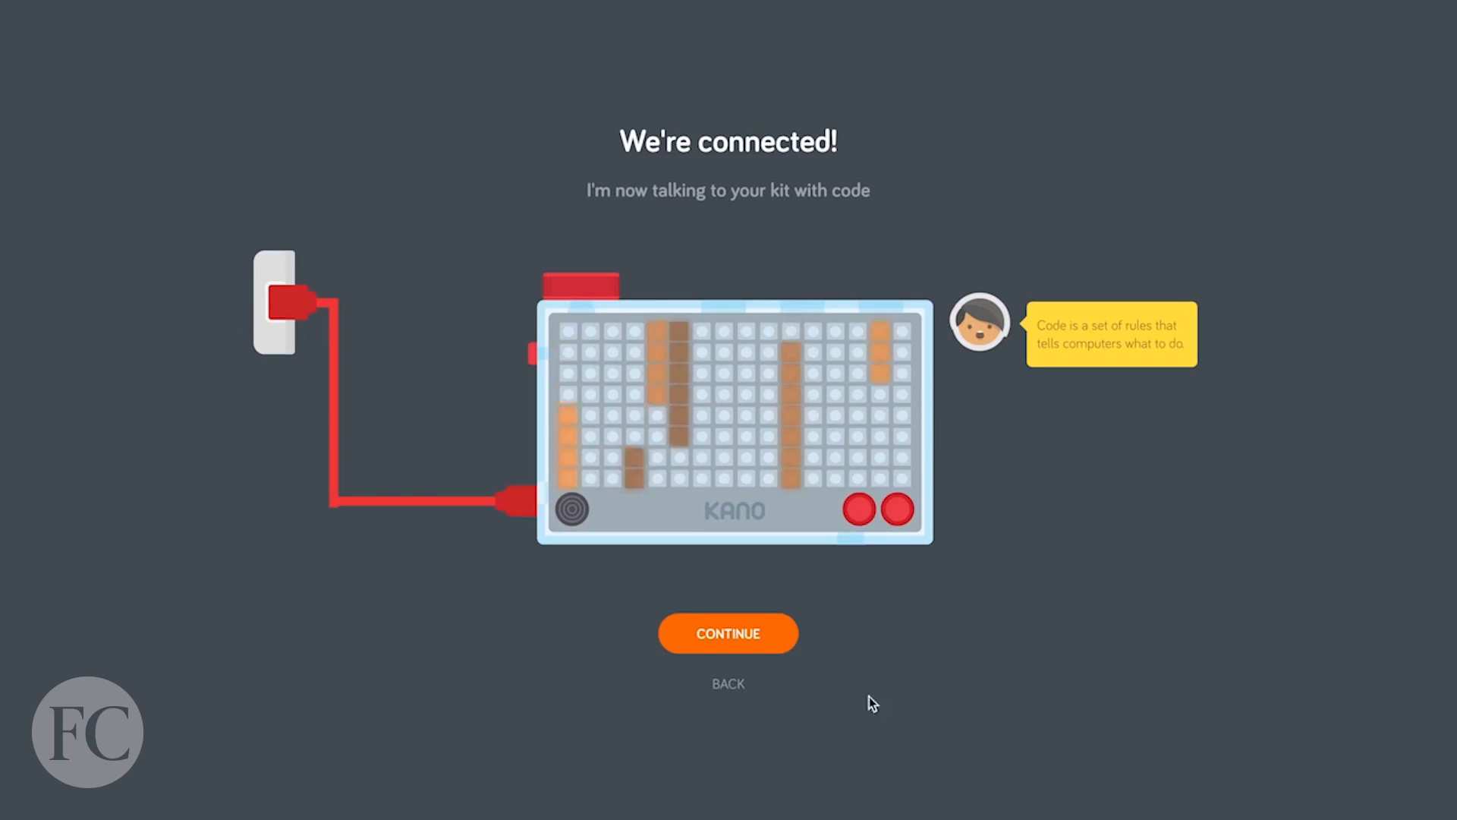
- Continue from the 'We're connected!' screen into the coding workspace
left_click(728, 633)
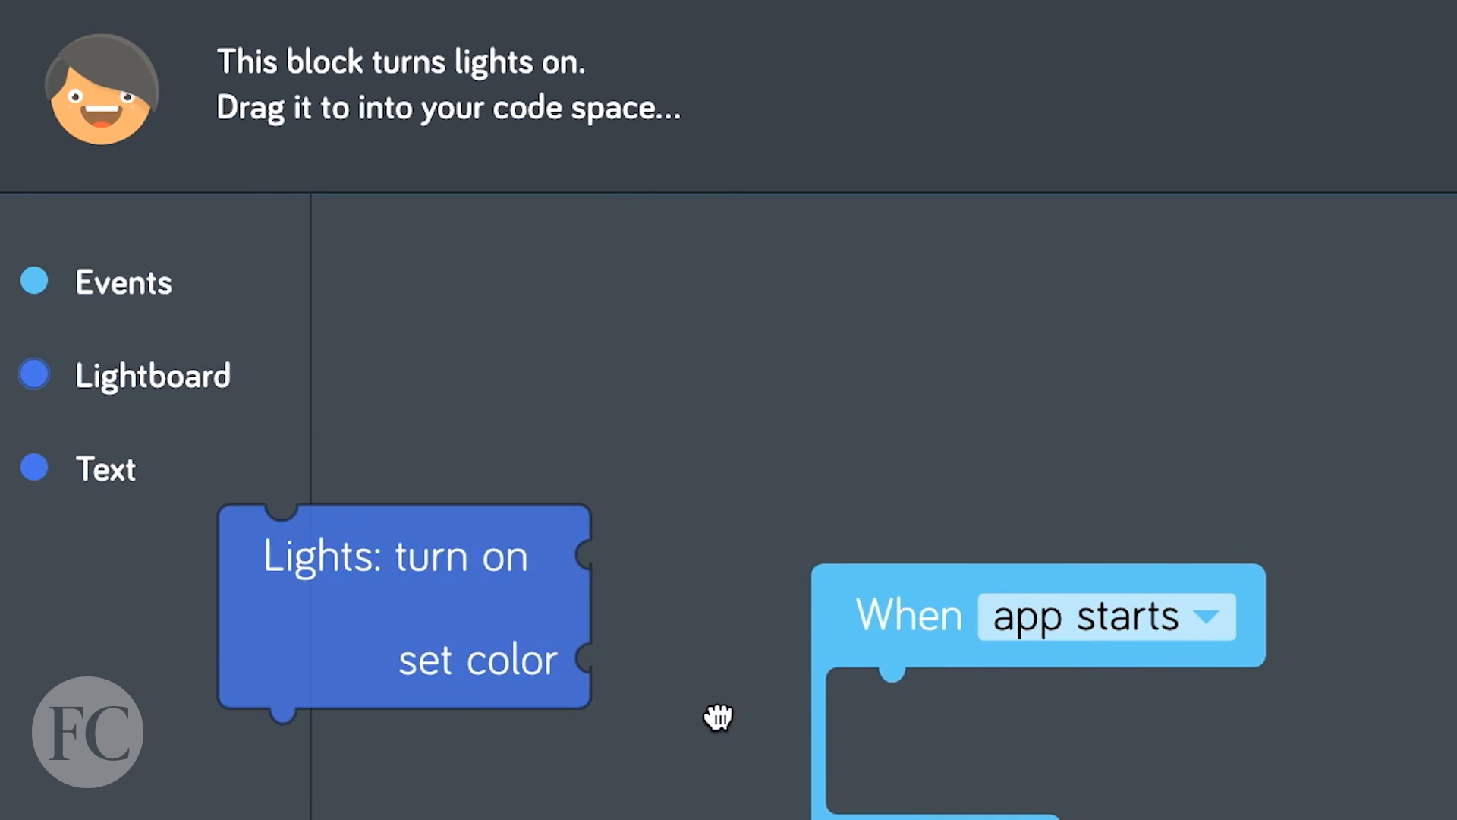